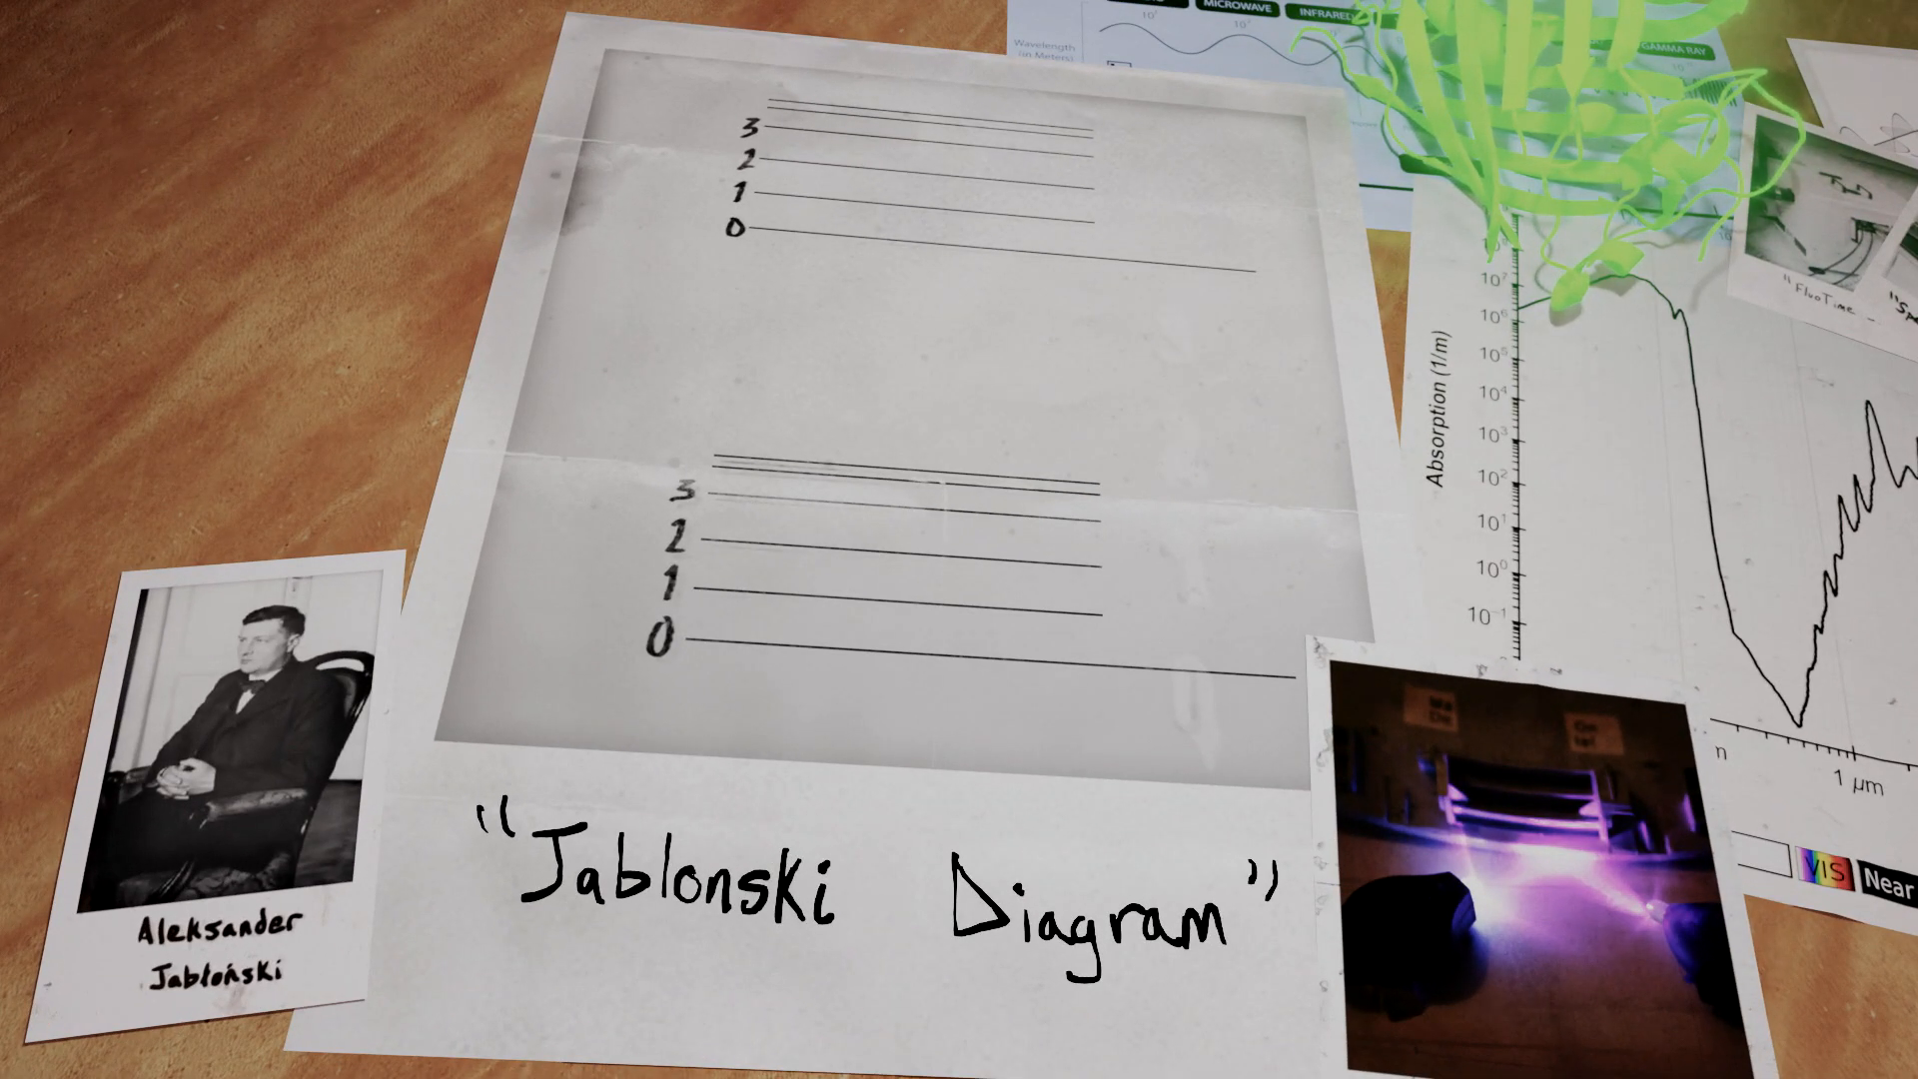
drag(759, 623, 819, 128)
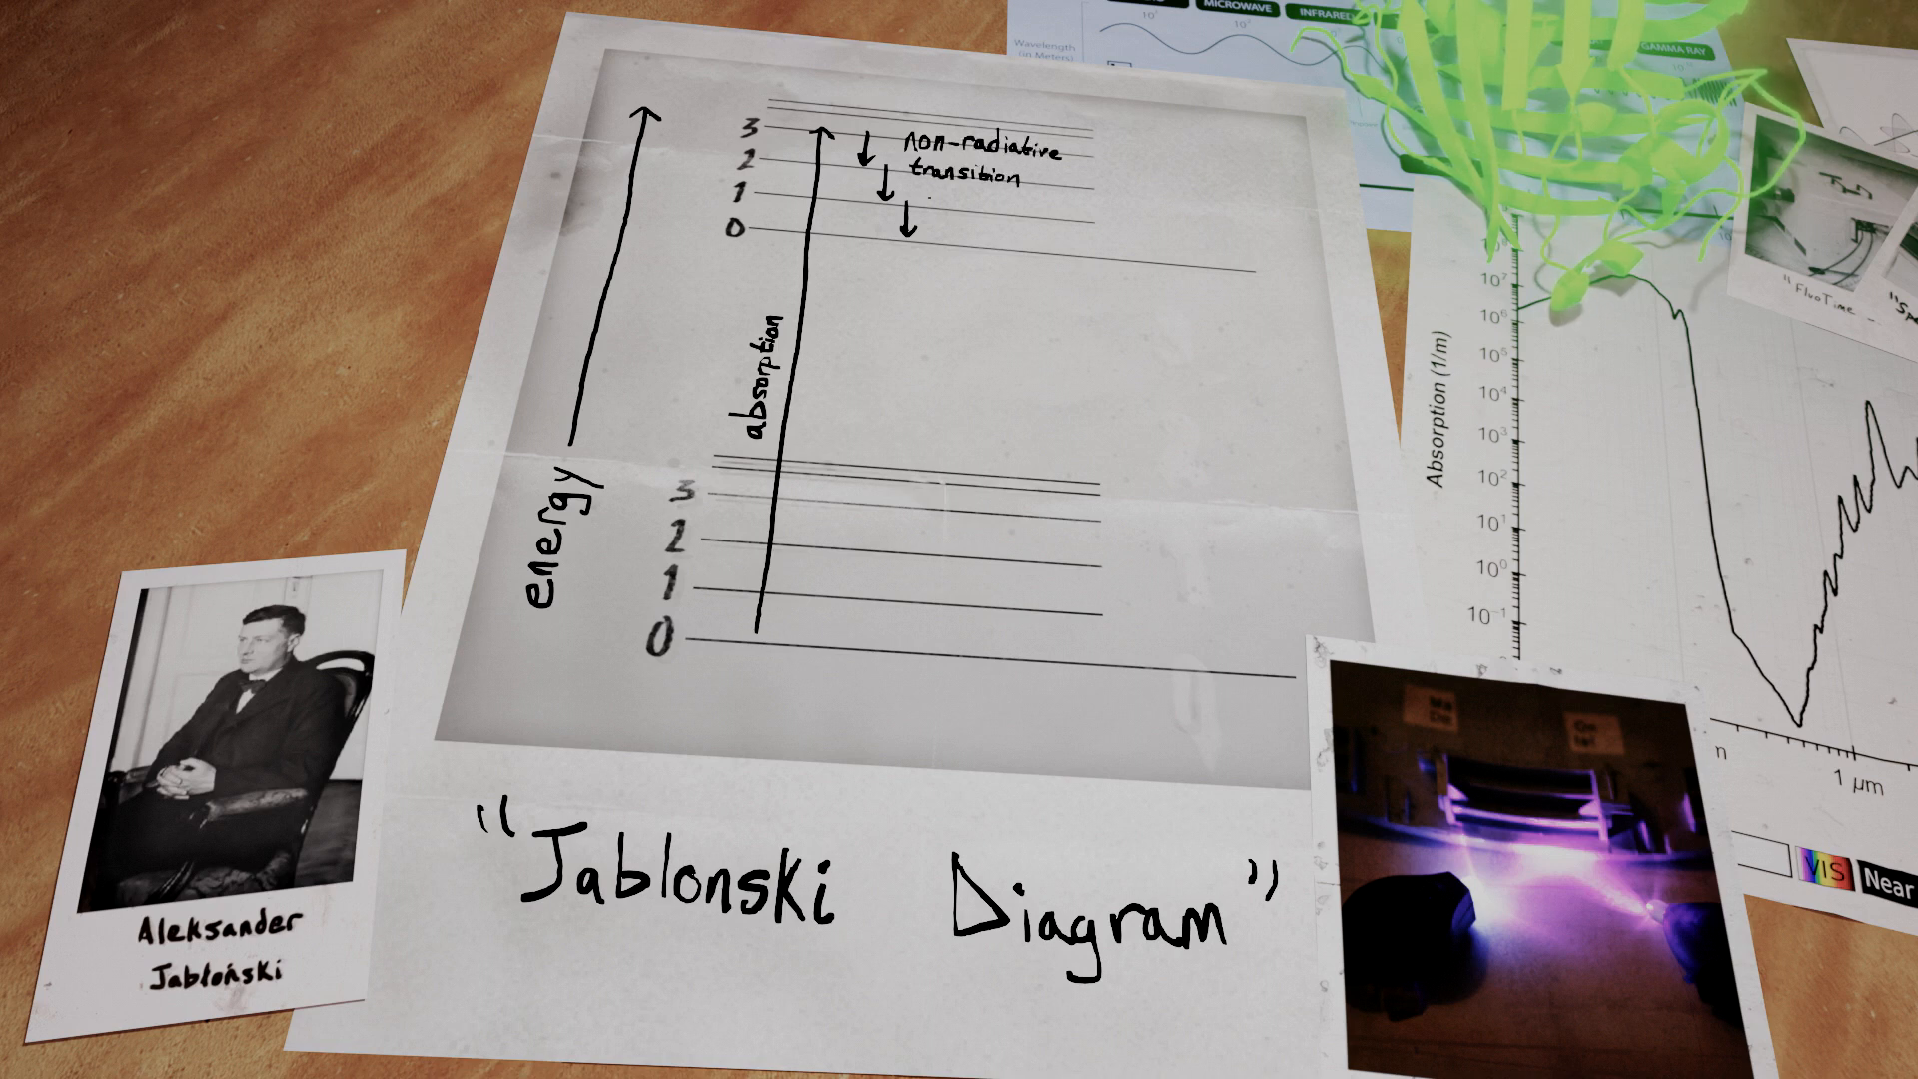
text((vibrational))
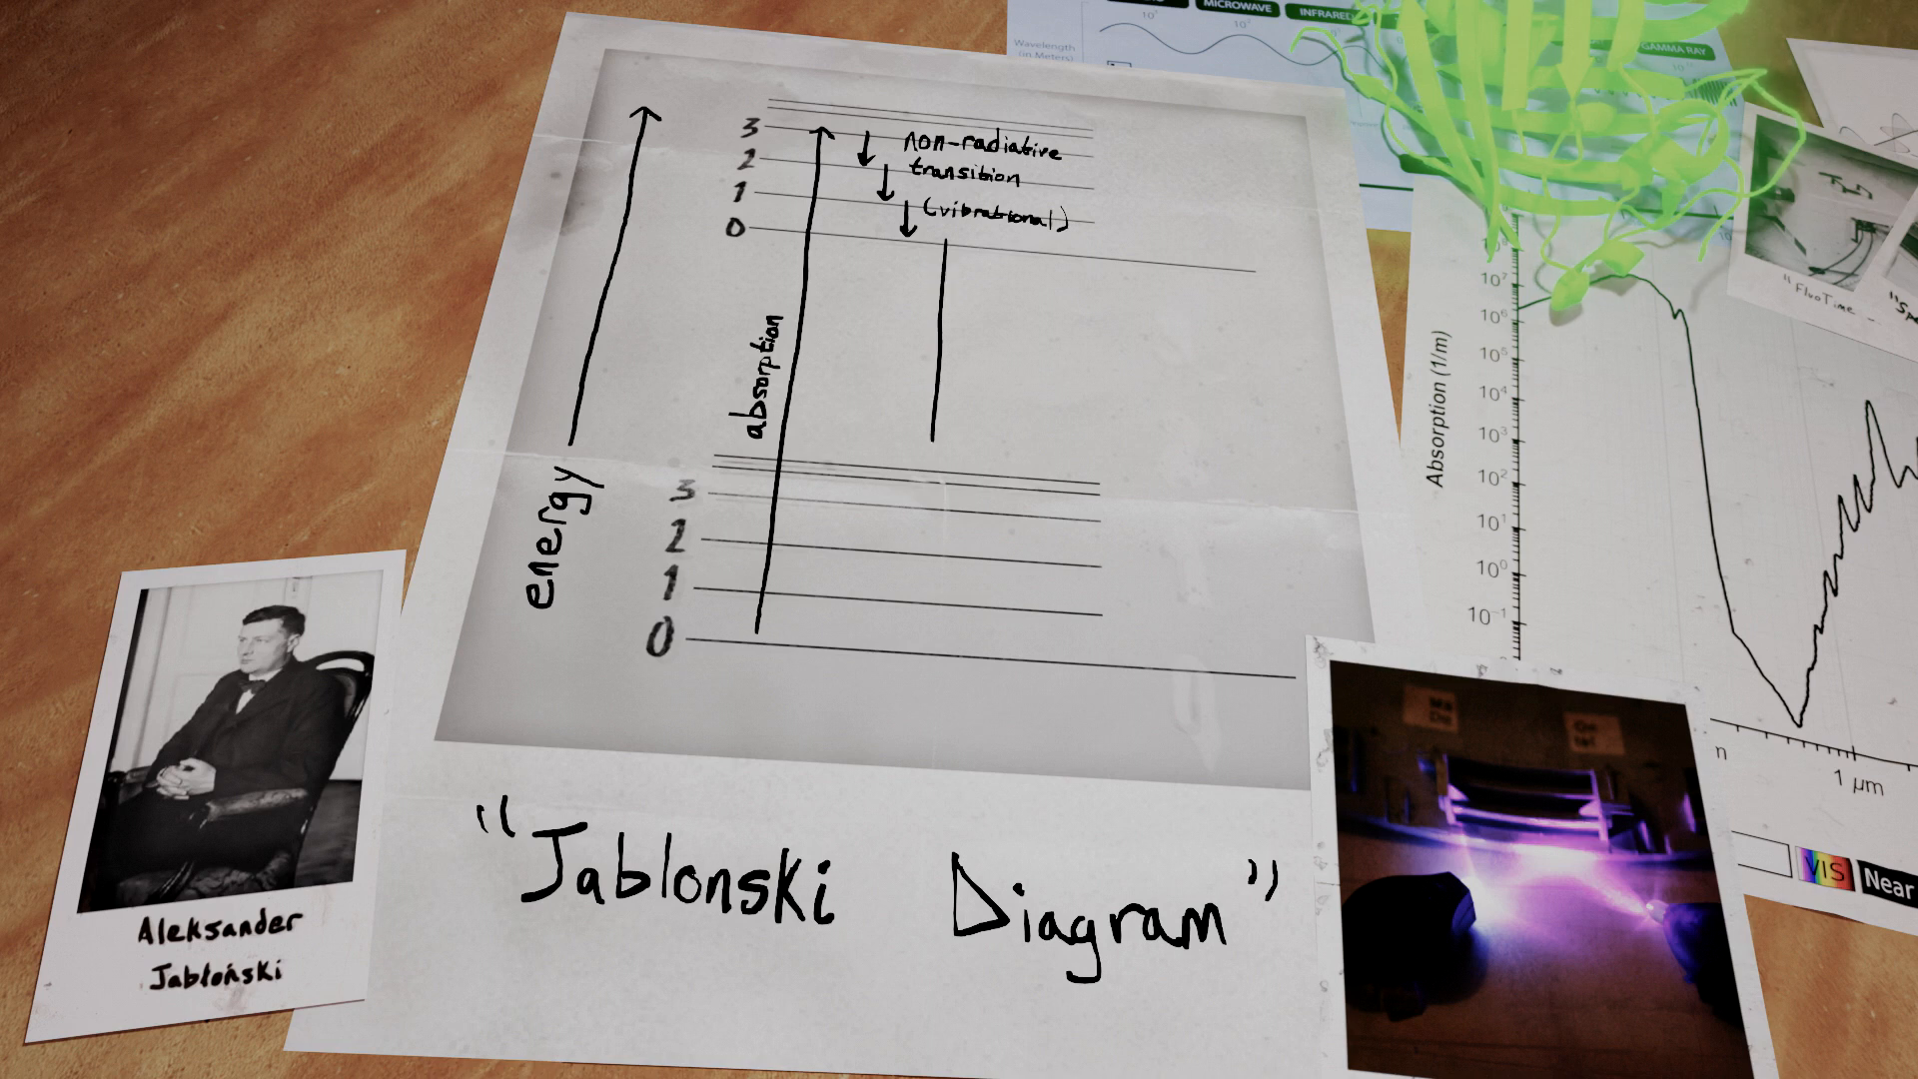
text(fluores)
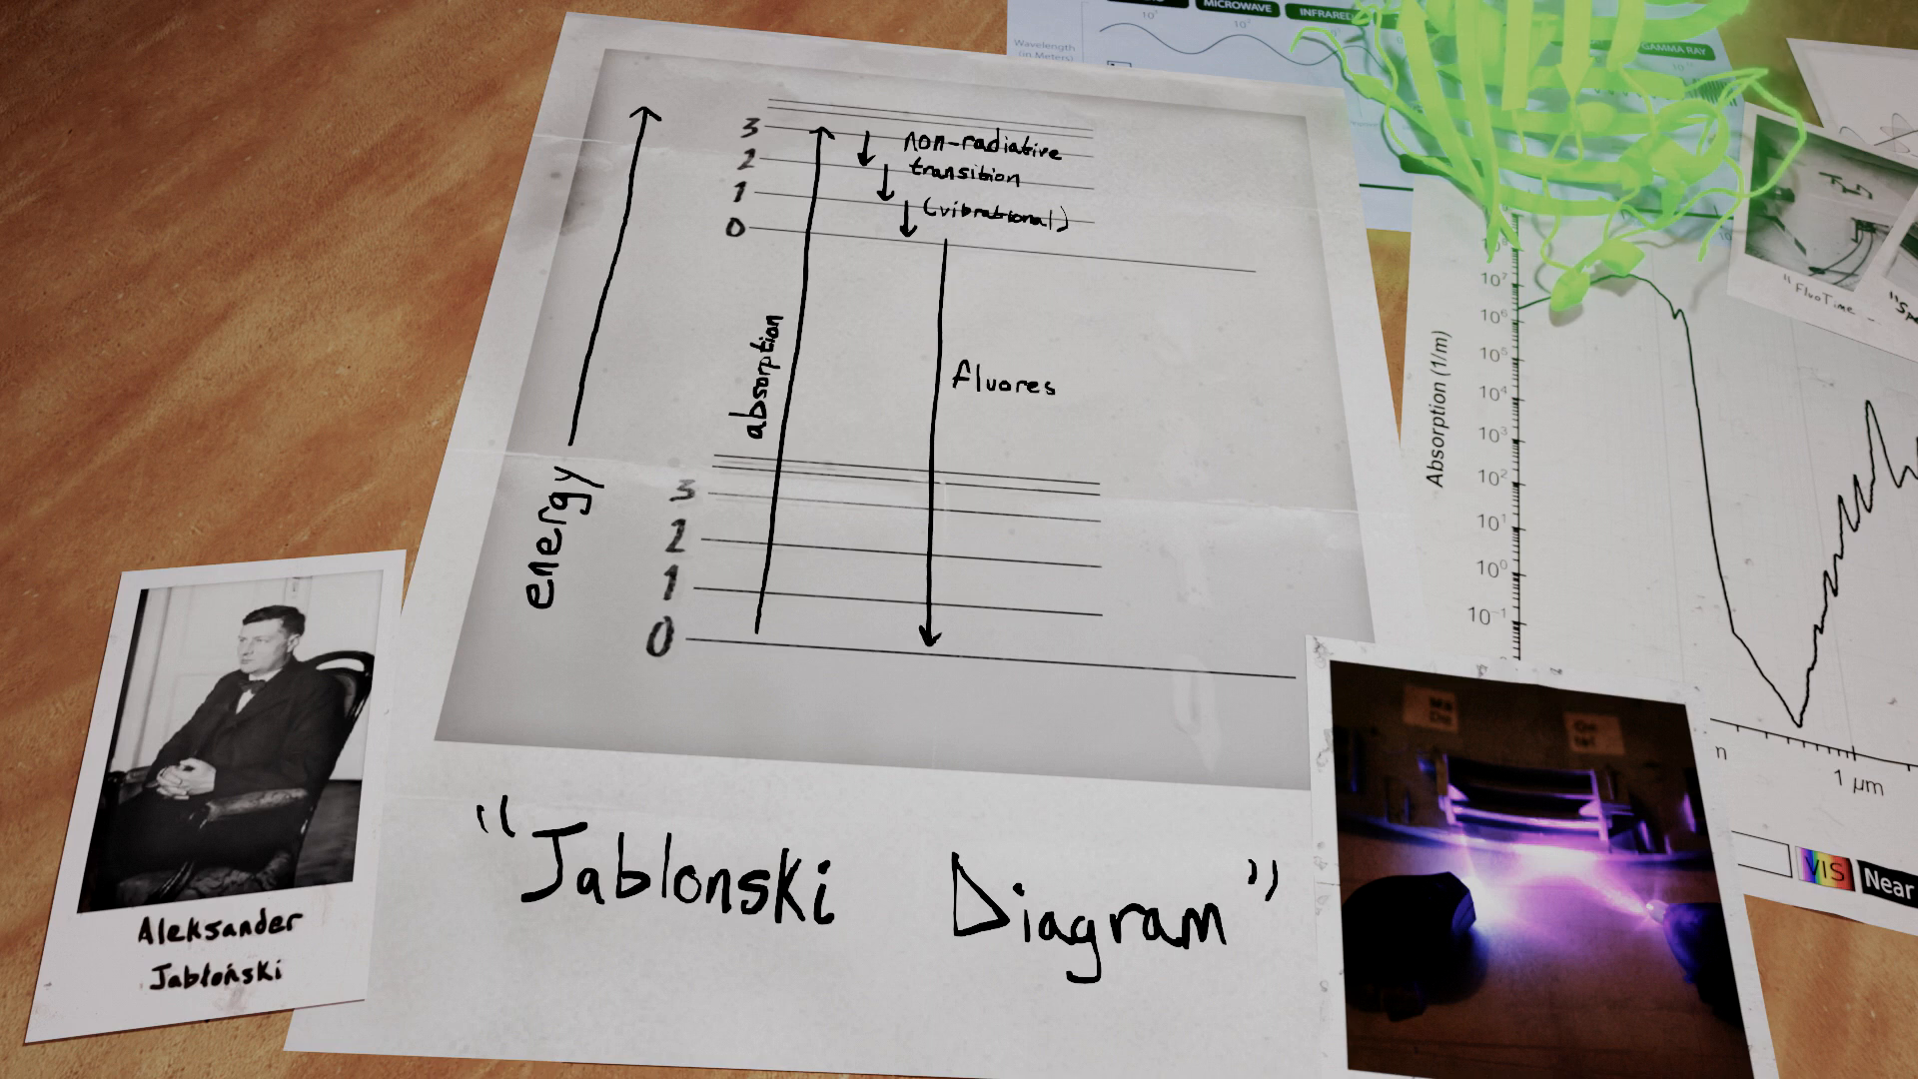